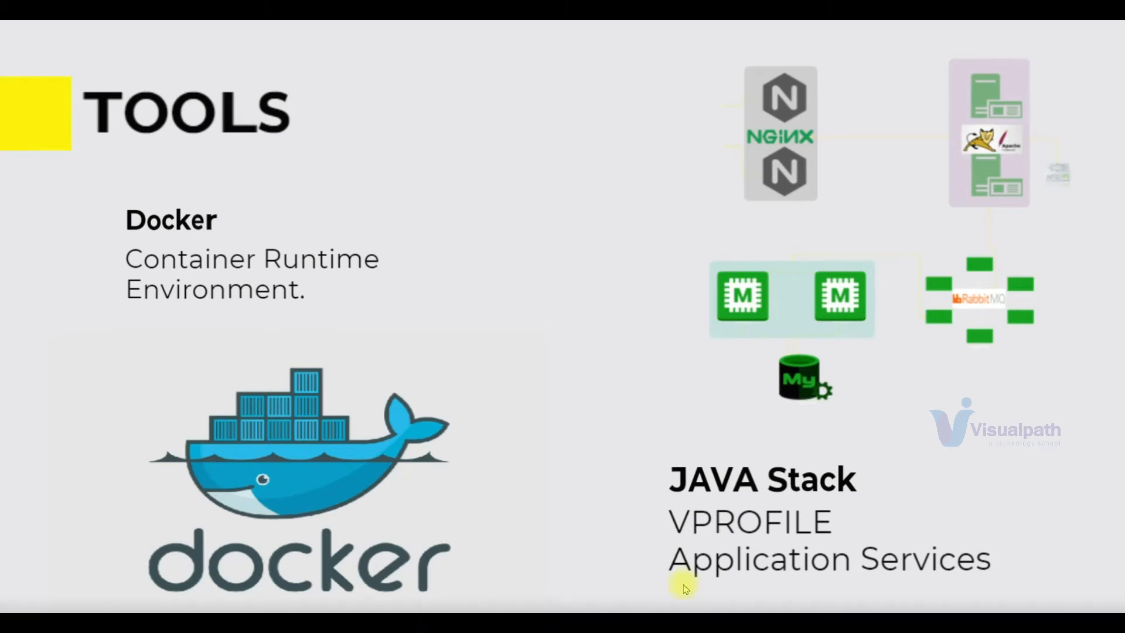
{"action": "mouse_move", "coordinate": [826, 204]}
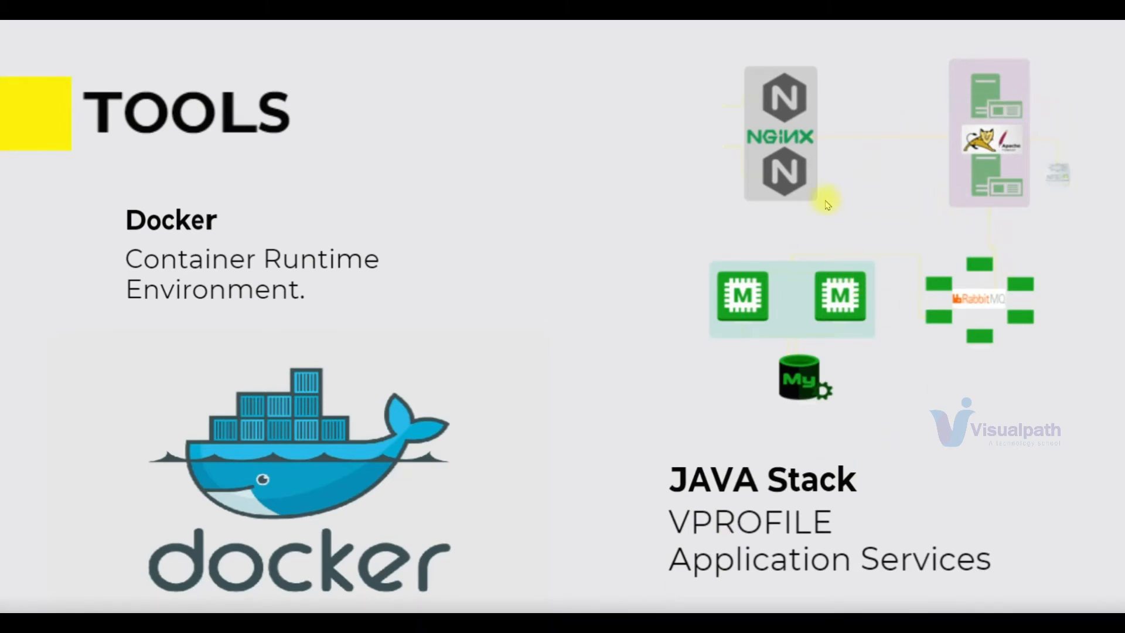
{"action": "mouse_move", "coordinate": [820, 208]}
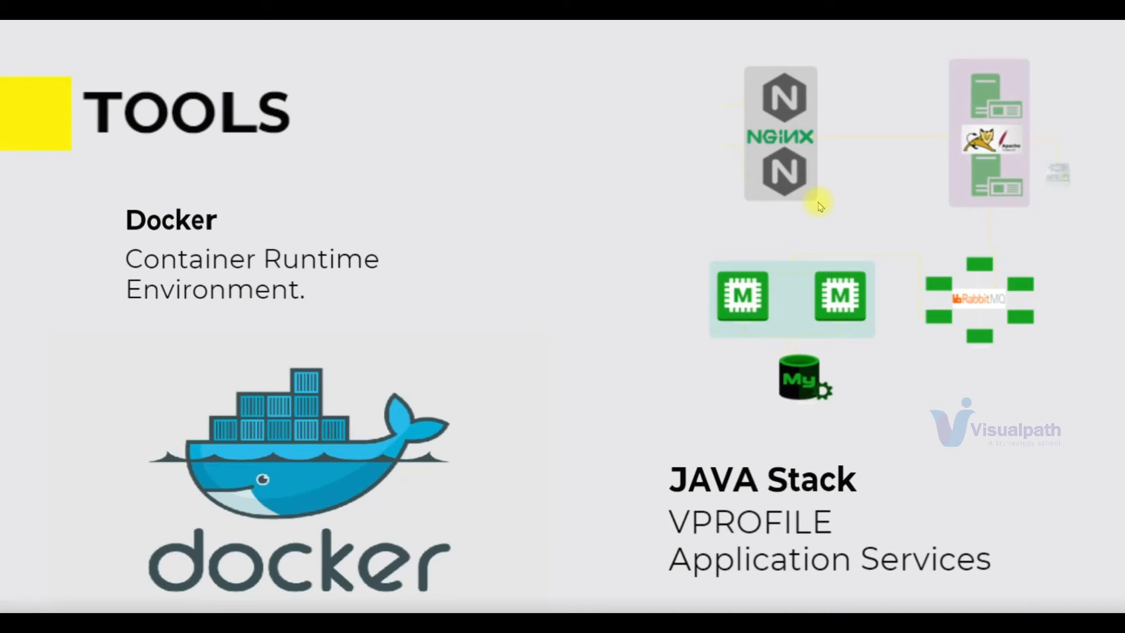
{"action": "mouse_move", "coordinate": [803, 341]}
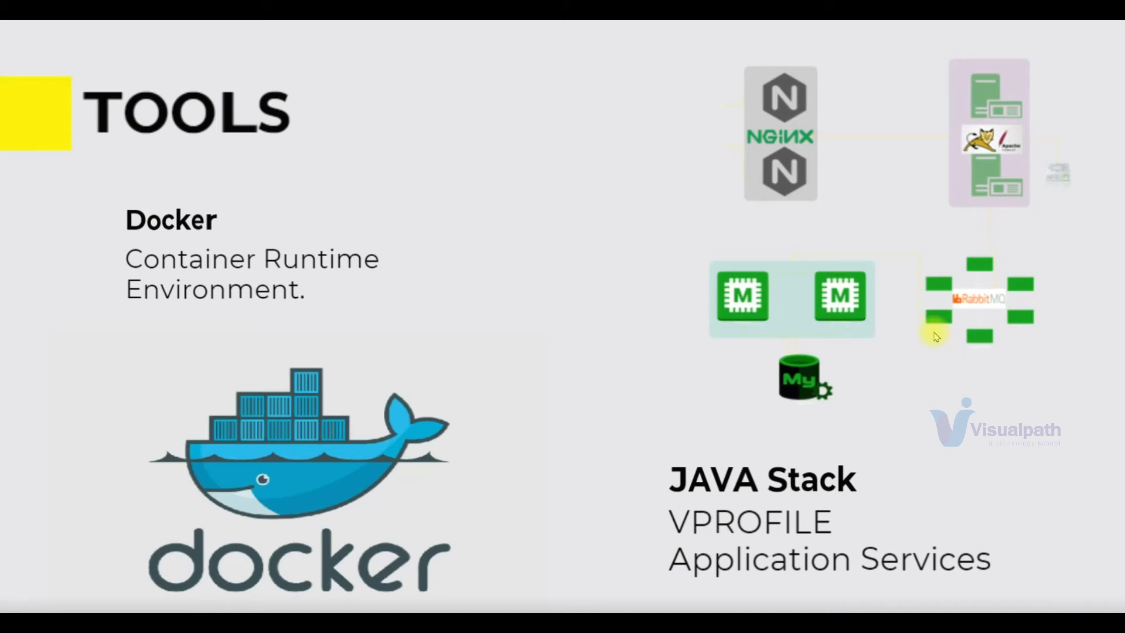
{"action": "mouse_move", "coordinate": [664, 388]}
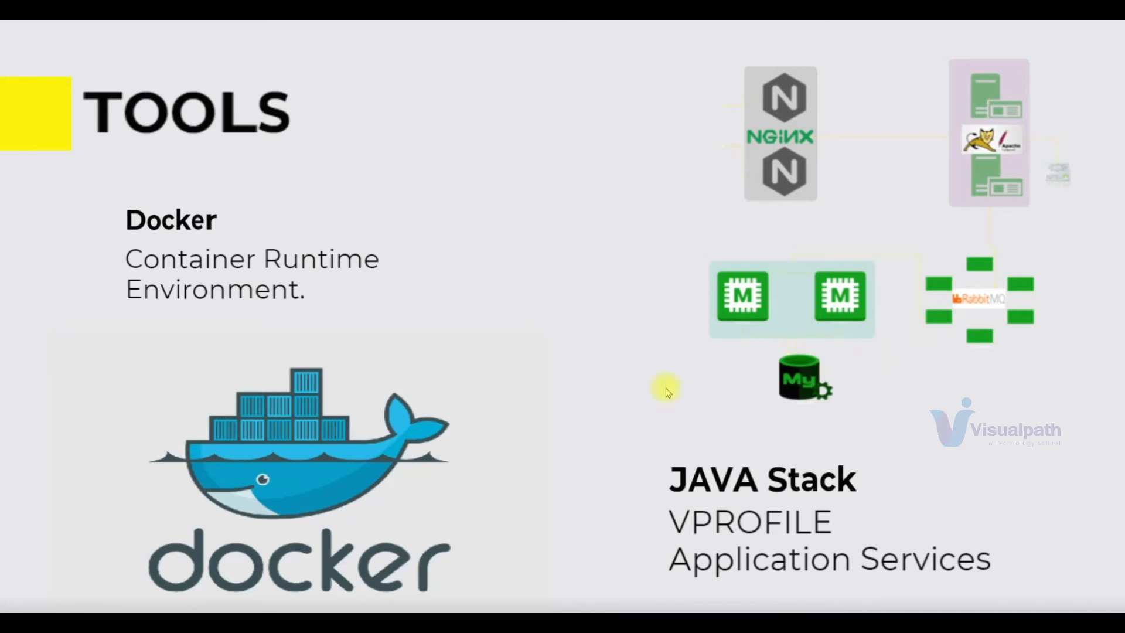
{"action": "mouse_move", "coordinate": [344, 419]}
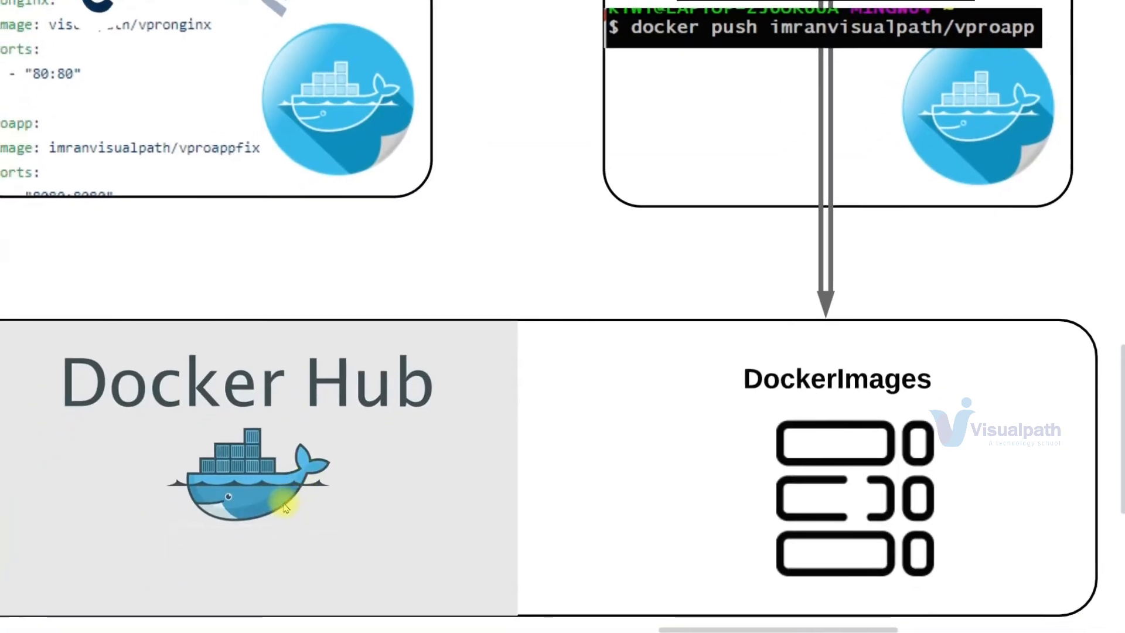
{"action": "scroll", "scroll_direction": "down", "scroll_amount": 3}
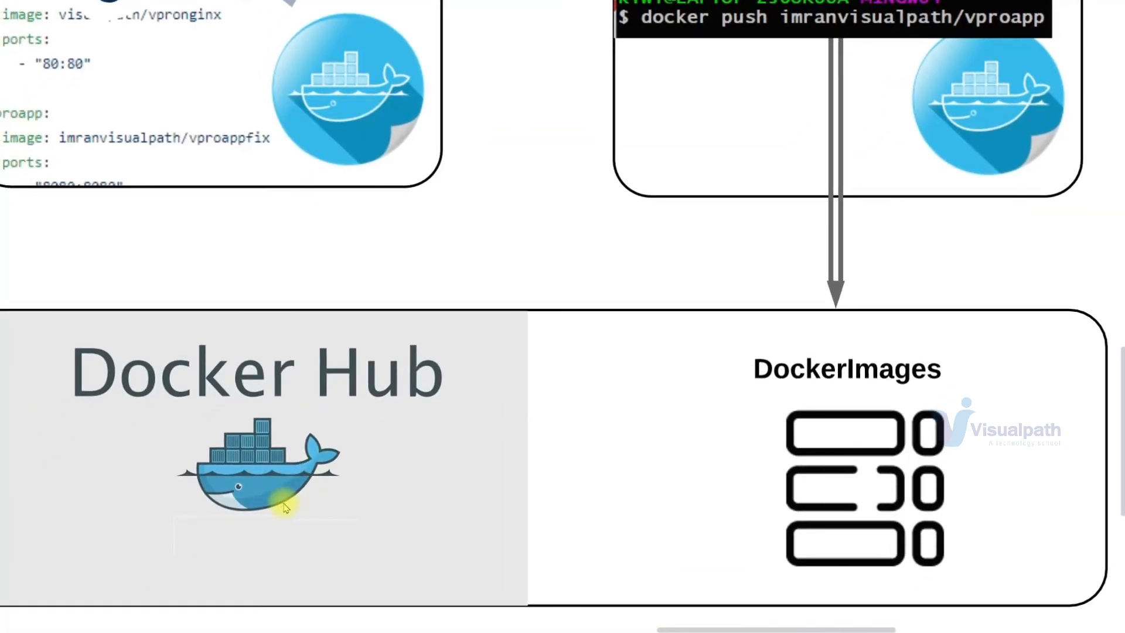